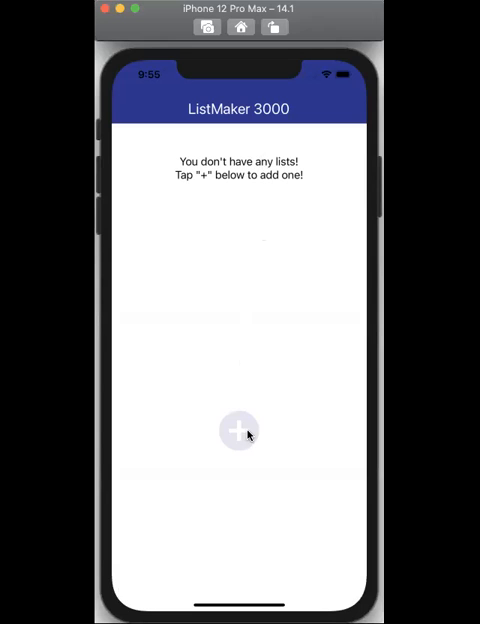
Create a new list named 'Todos list' and save it.
click(238, 431)
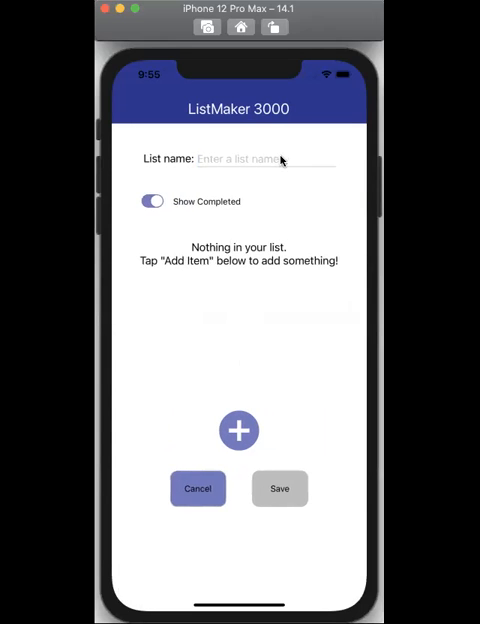
text(Todos list)
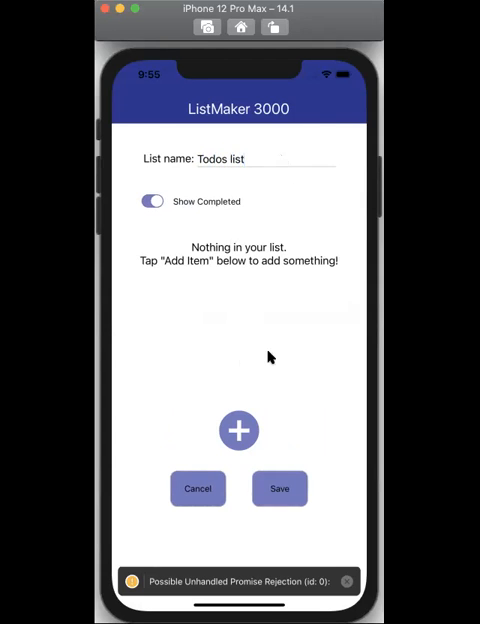
click(279, 488)
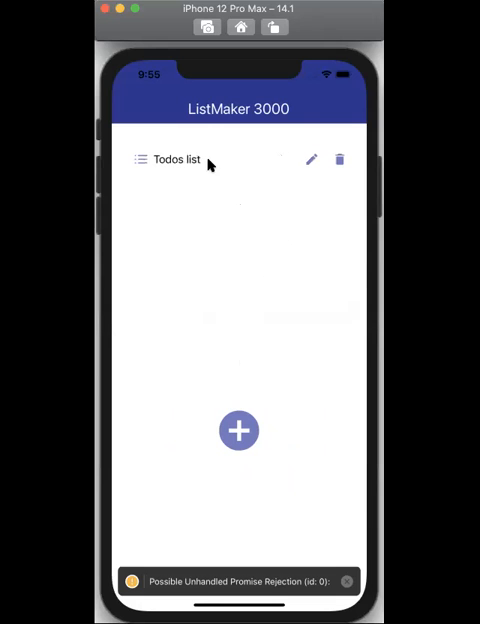
mouse_move(240, 413)
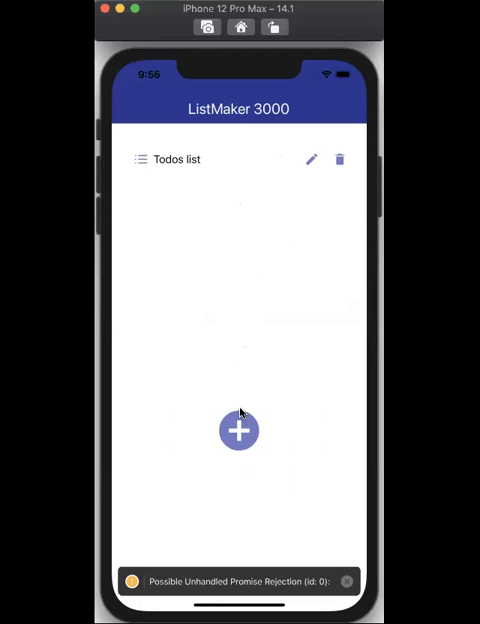
Create a second list named 'Second list' and save it.
click(238, 429)
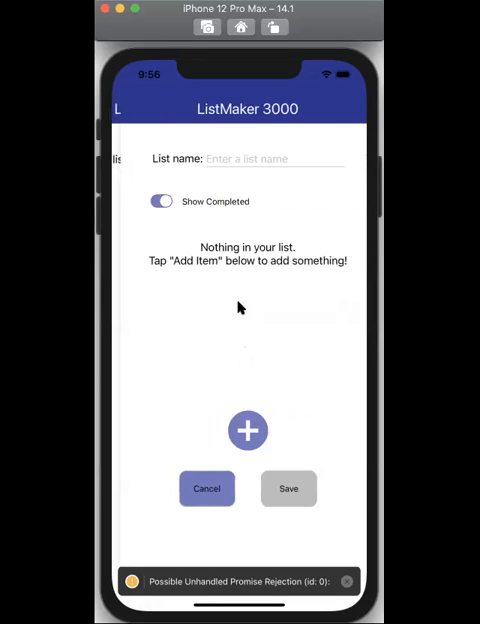
text(Second list)
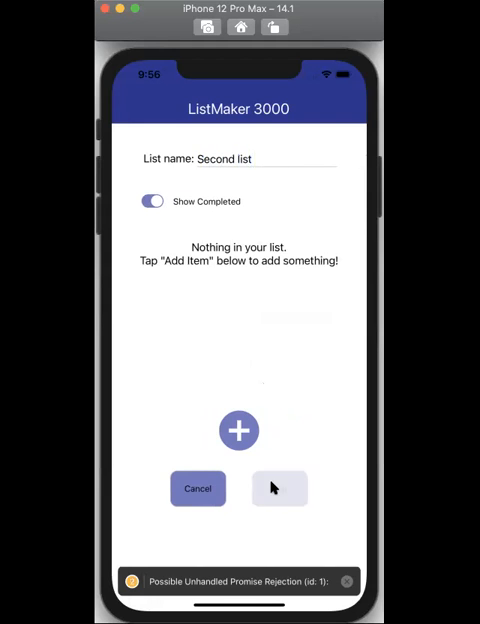
click(198, 489)
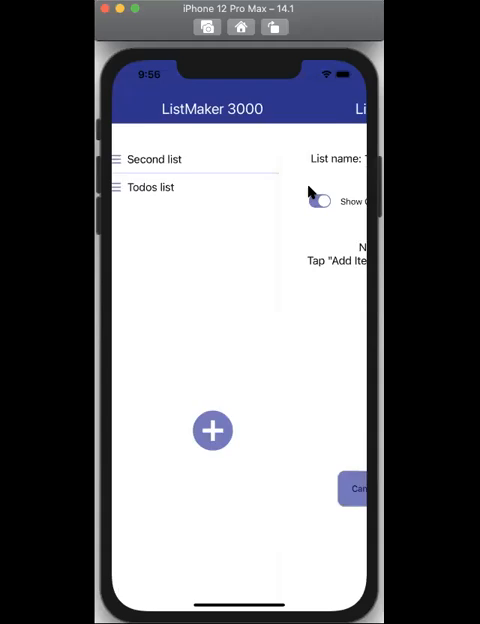
Add items 'Finish hw', 'Go to bed by midnight' and 'Wake up early tomorrow'.
click(211, 430)
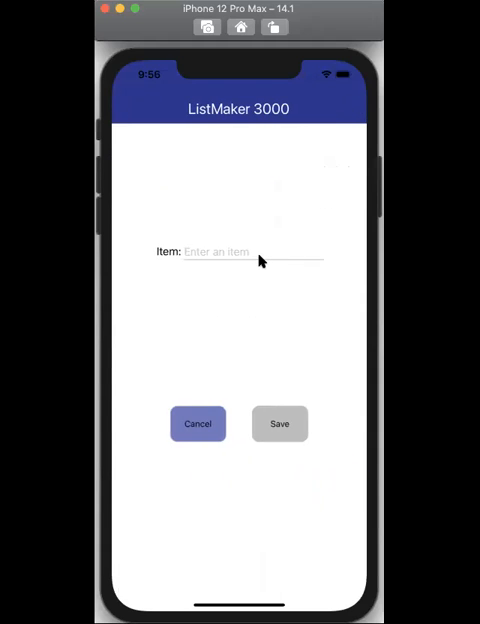
text(Finish hw)
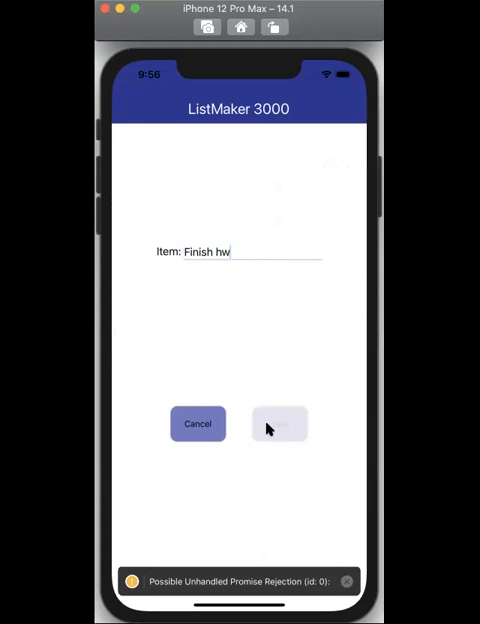
click(279, 423)
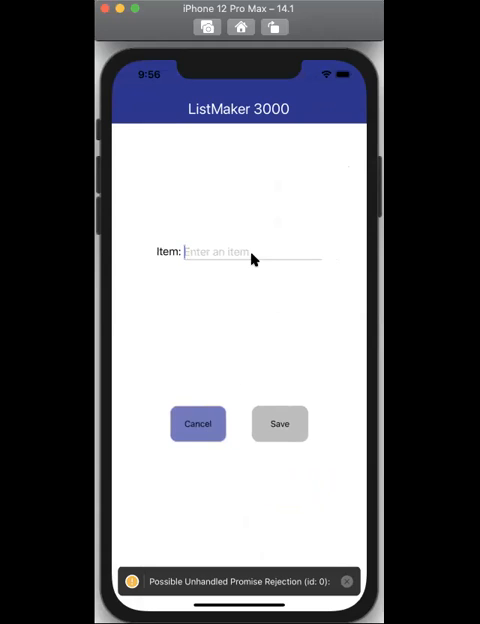
text(Go to bed by midnight)
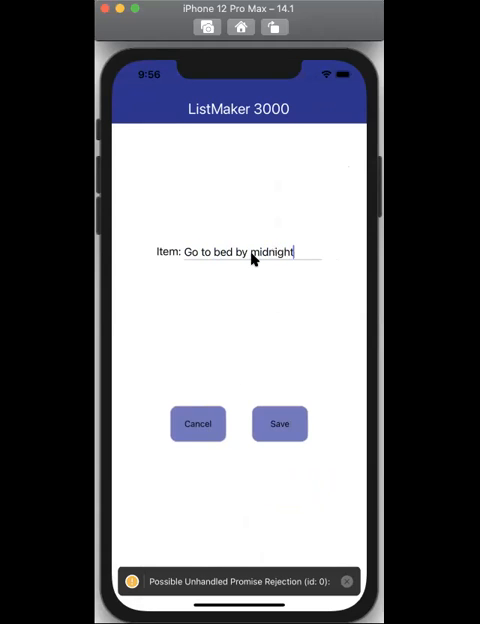
click(279, 423)
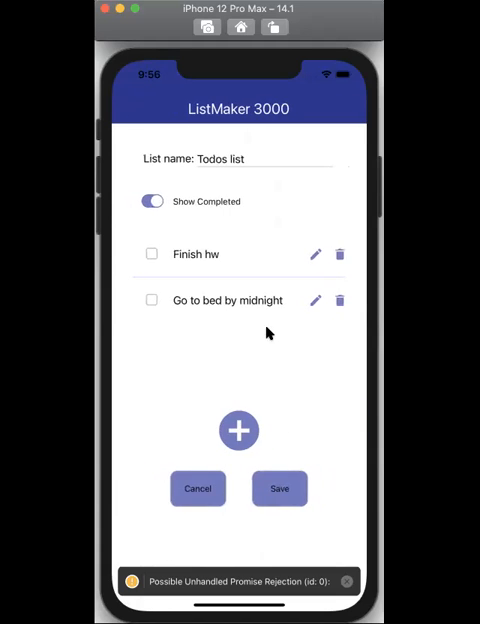
click(238, 430)
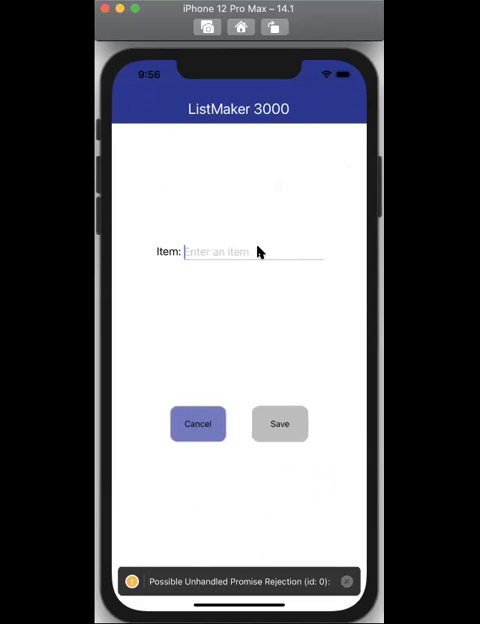
text(Wake up early tomorrow)
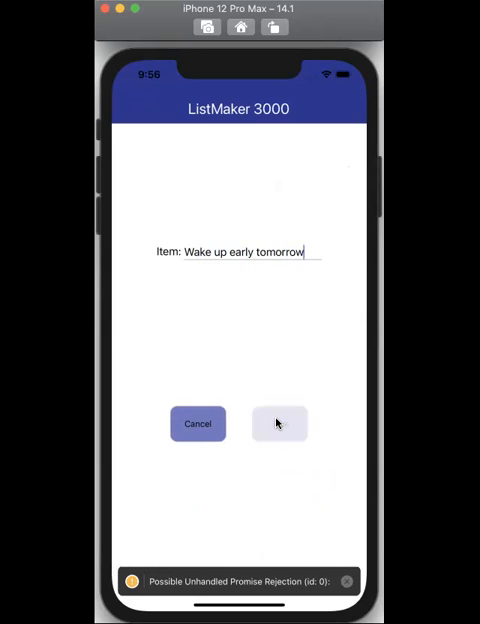
click(279, 423)
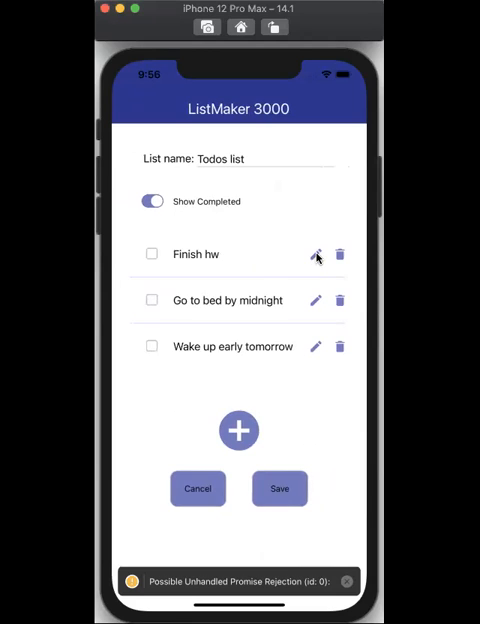
Edit the items to read 'Finish hw before 11pm' and 'Go to bed by 1am'.
click(316, 254)
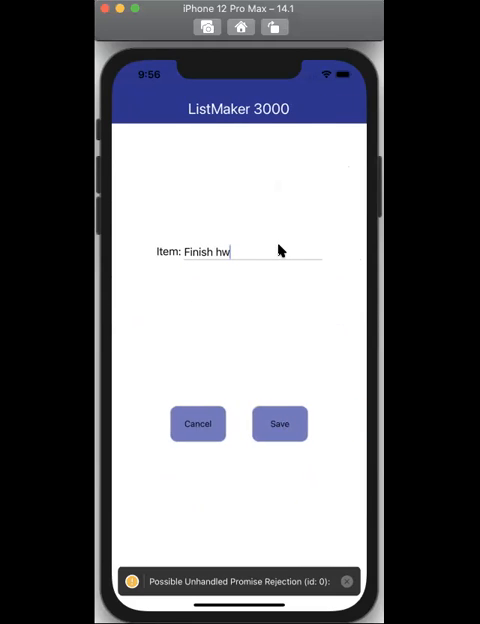
text(before 11)
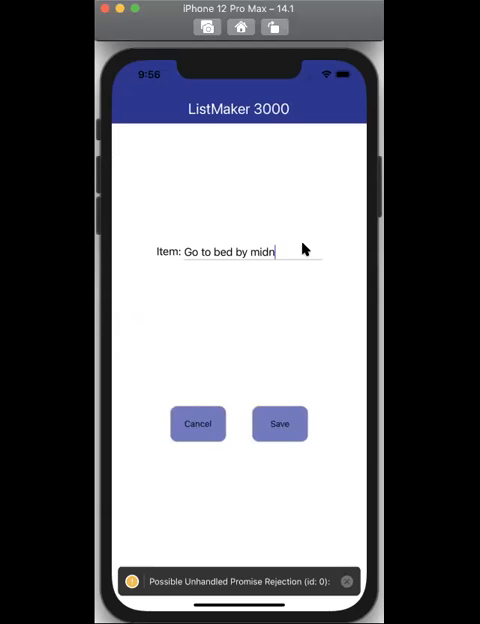
text(1am)
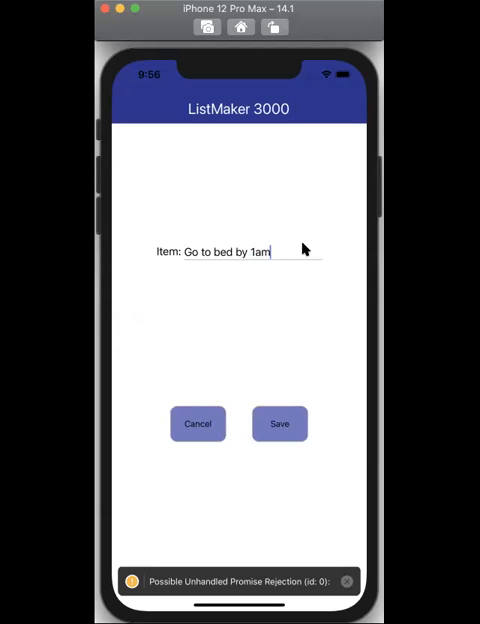
click(279, 424)
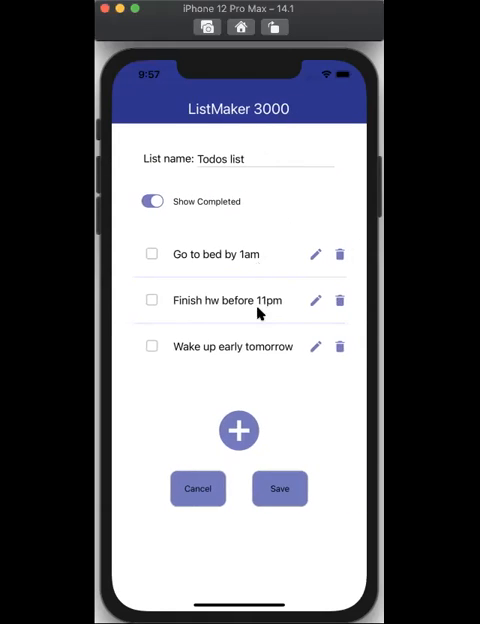
click(339, 347)
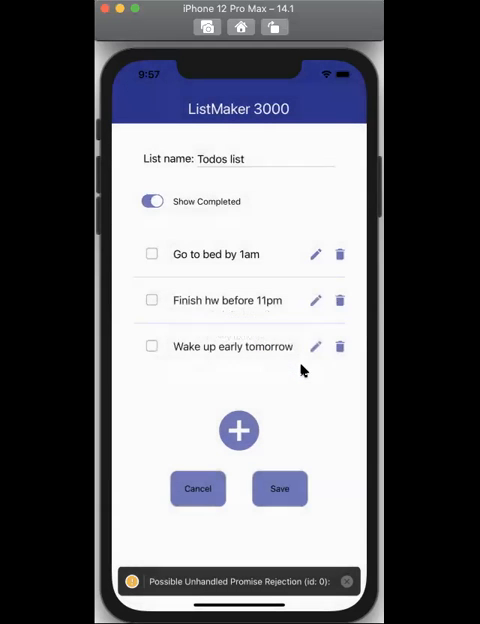
Delete 'Finish hw before 11pm', save Todos list, and reopen it.
click(339, 300)
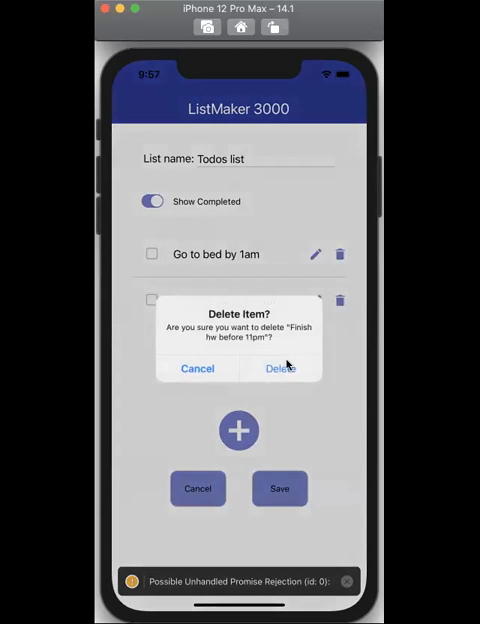
click(280, 368)
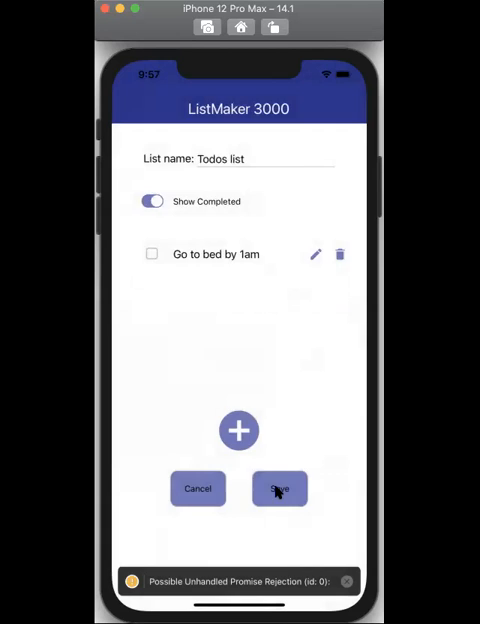
click(279, 489)
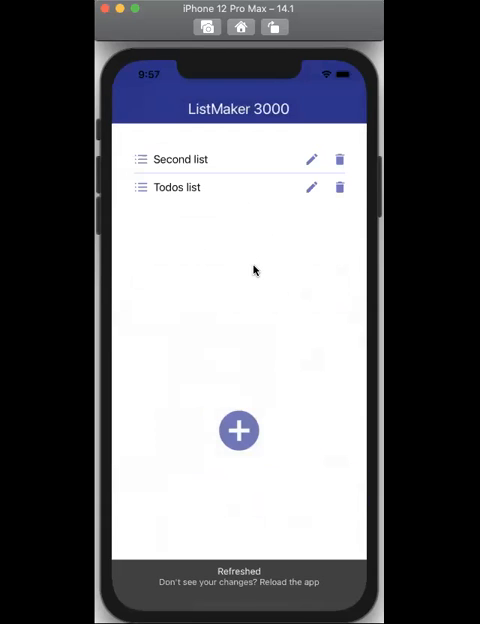
click(311, 187)
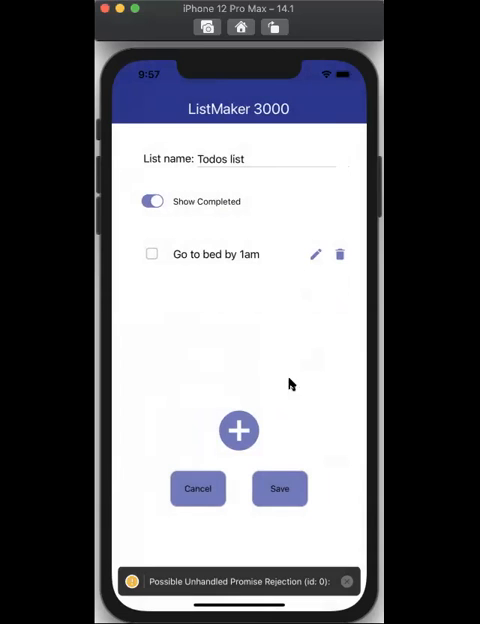
click(279, 489)
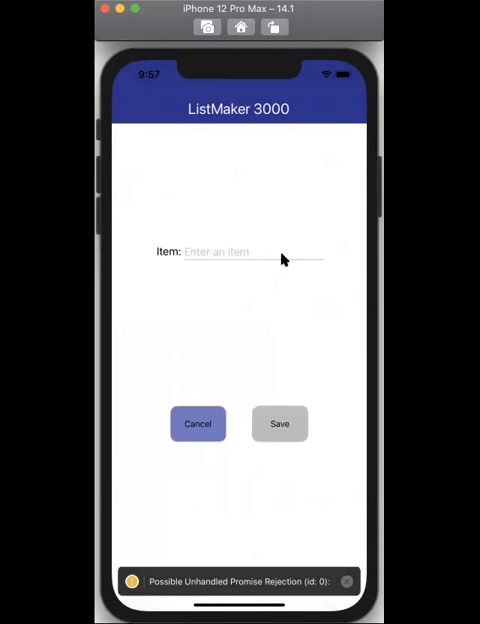
Save 'Test item' as a new item, then open Second list.
text(Test item)
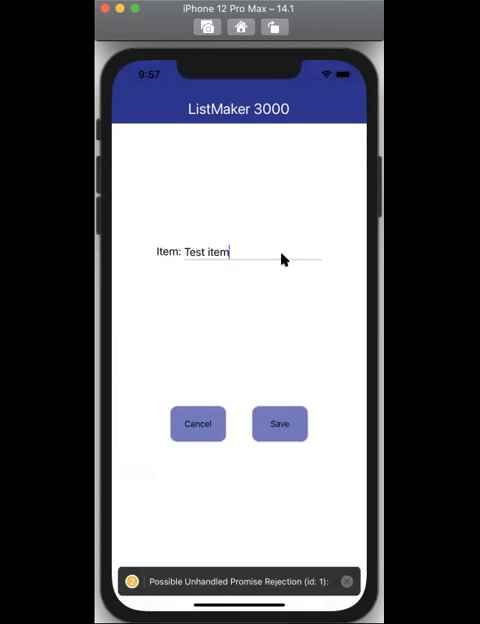
click(280, 423)
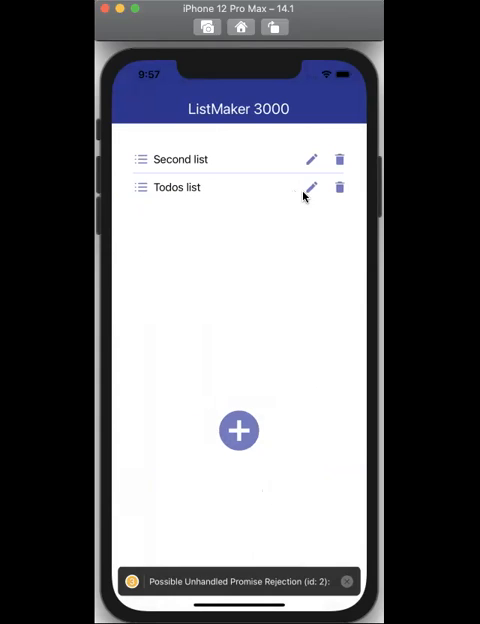
click(312, 188)
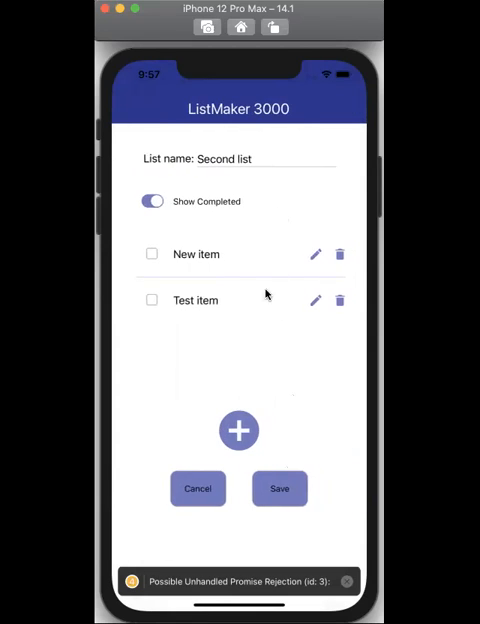
Return to the overview, delete Second list, and open Todos list.
click(198, 488)
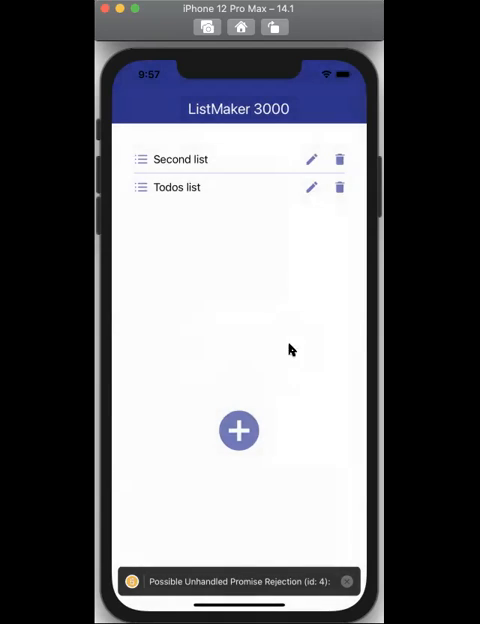
click(340, 159)
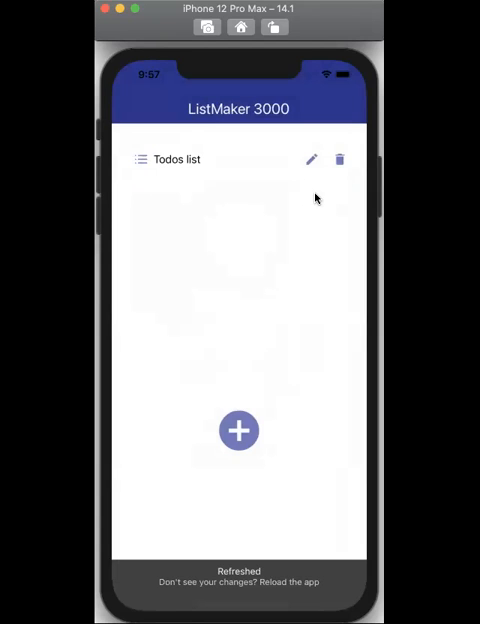
click(311, 160)
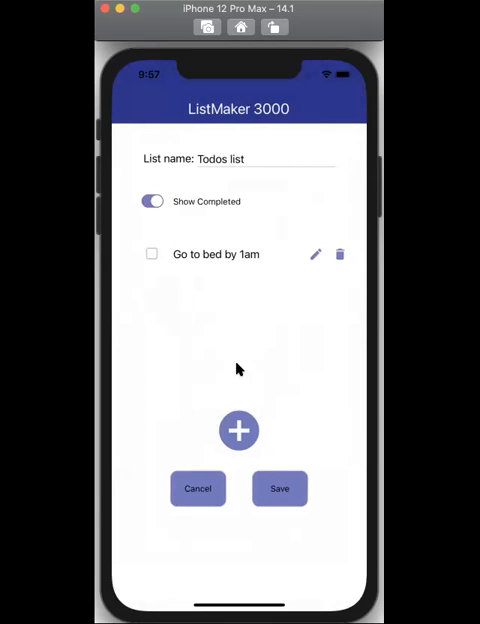
Add and save 'A test item' in Todos list.
click(238, 430)
text(A test)
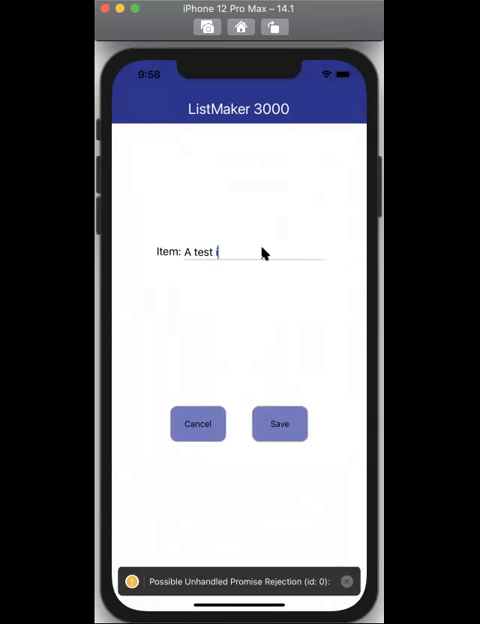
click(279, 424)
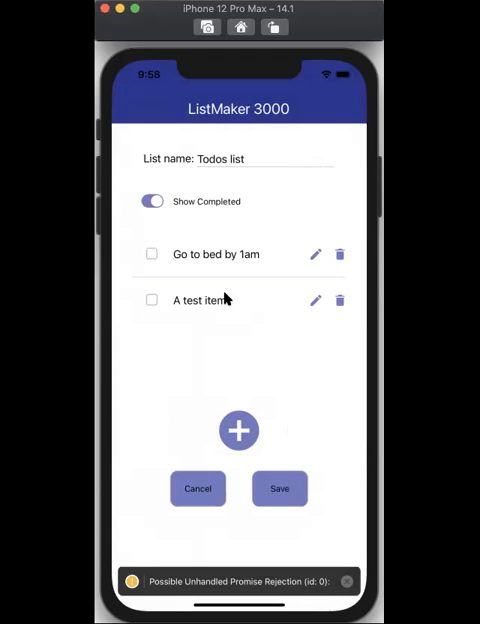
mouse_move(185, 288)
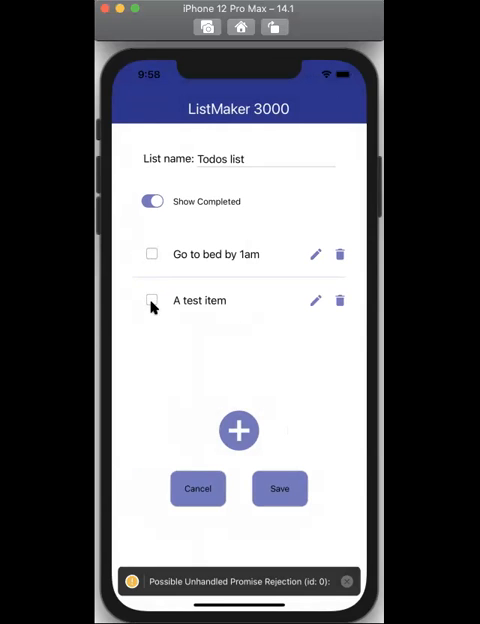
Save and reopen Todos list, tick the item checkboxes, and reopen after refresh.
click(279, 489)
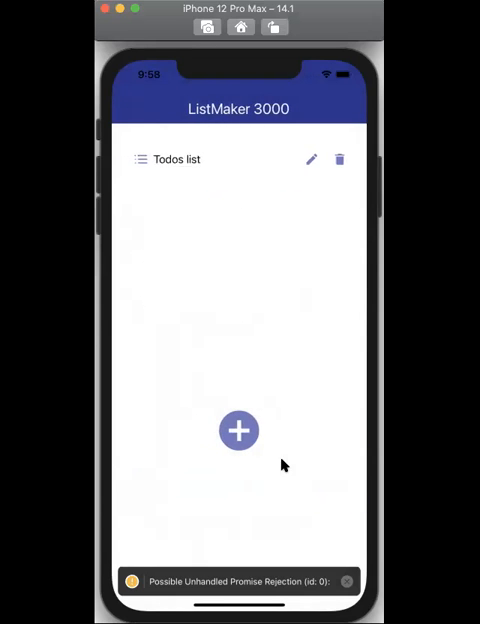
click(311, 160)
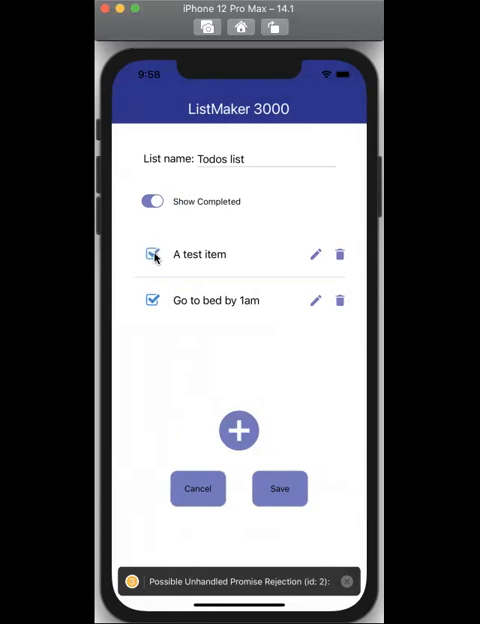
click(279, 489)
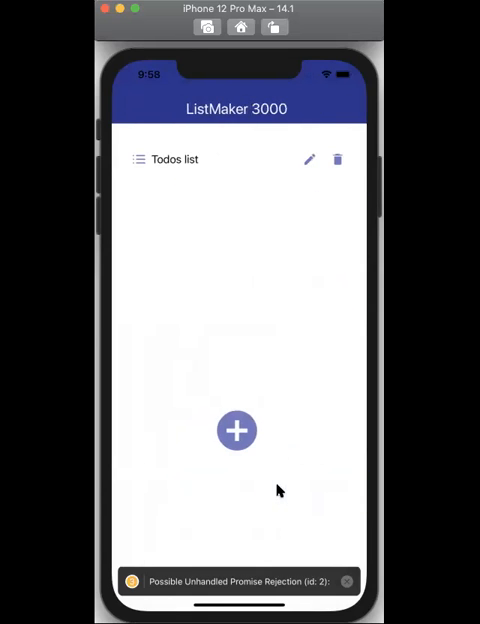
click(310, 159)
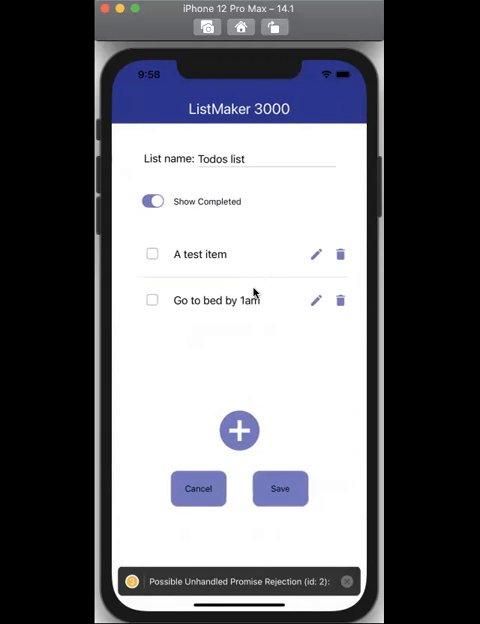
click(152, 300)
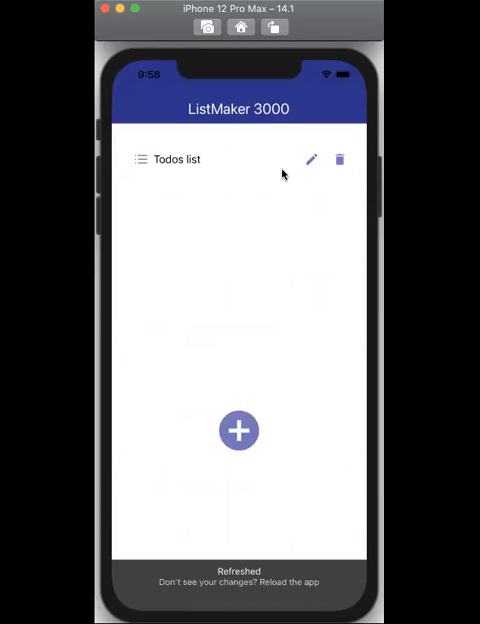
click(312, 159)
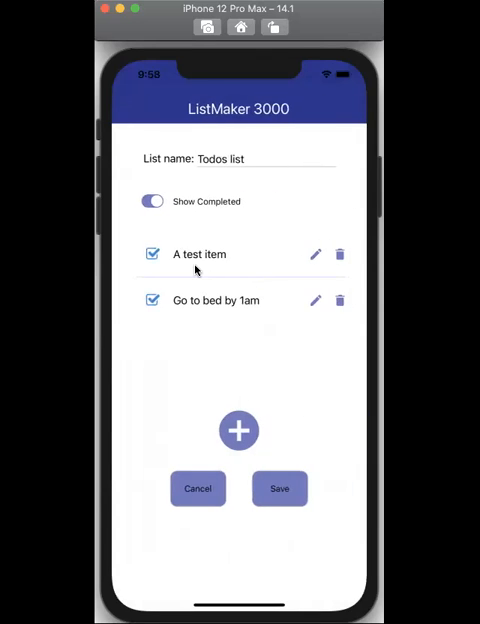
Switch Show Completed off, on, then off again, and save Todos list.
click(152, 201)
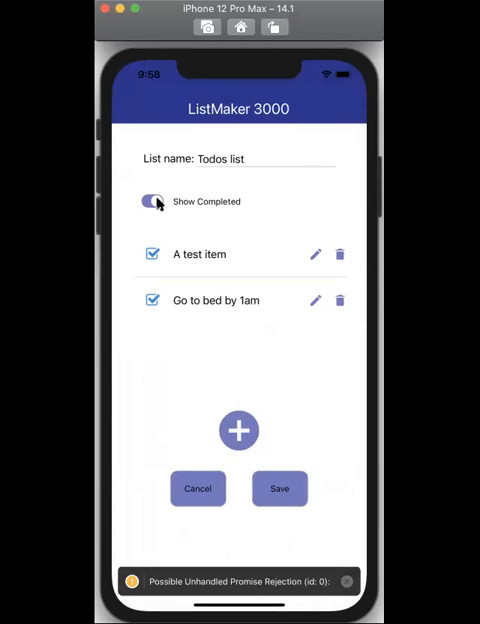
click(151, 201)
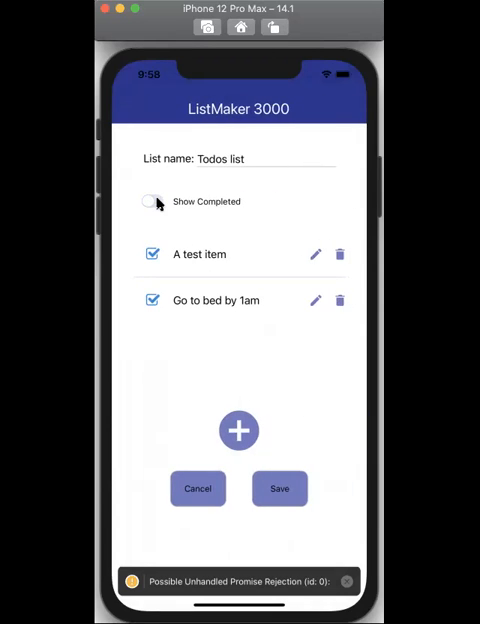
click(152, 201)
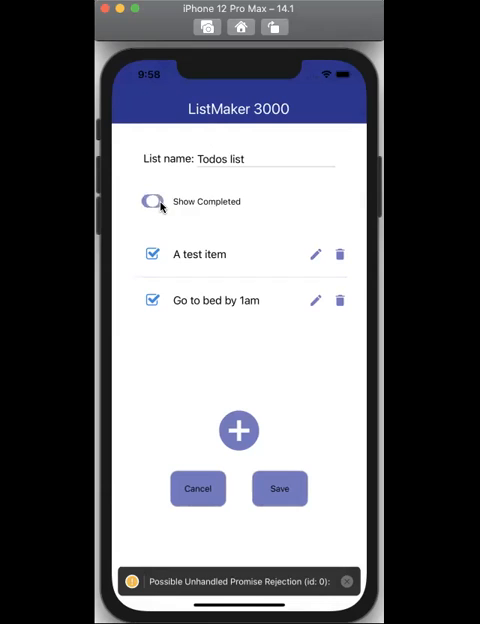
click(153, 201)
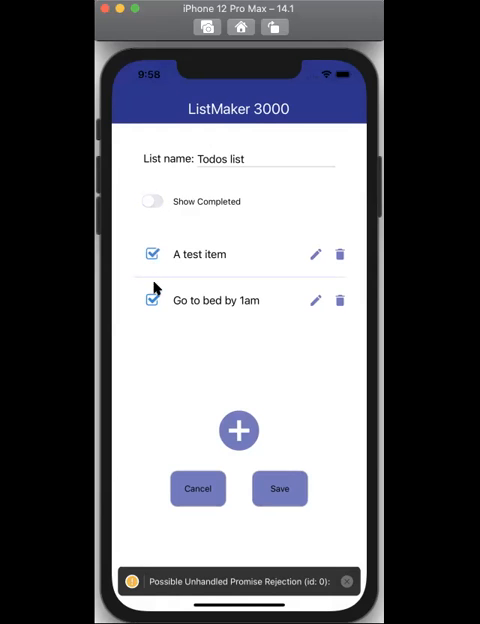
click(280, 488)
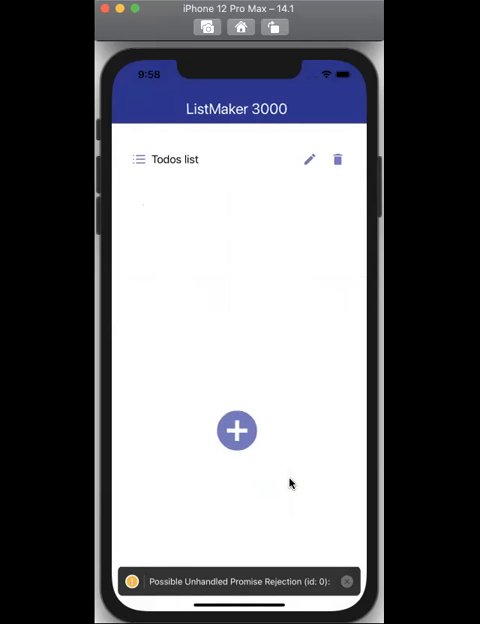
Reopen the Todos list to confirm both items now appear unchecked.
click(310, 160)
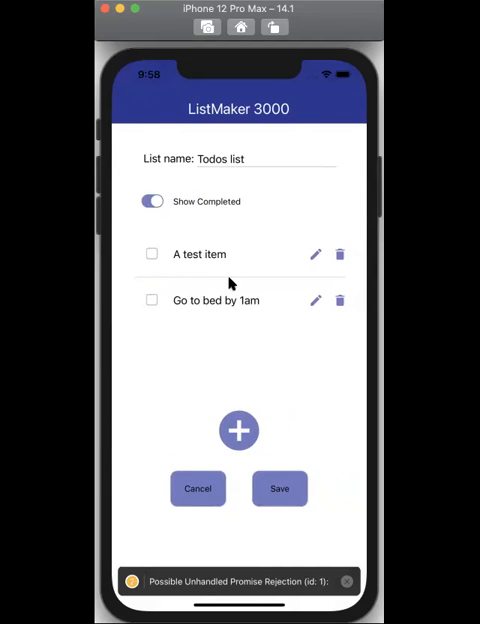
mouse_move(252, 257)
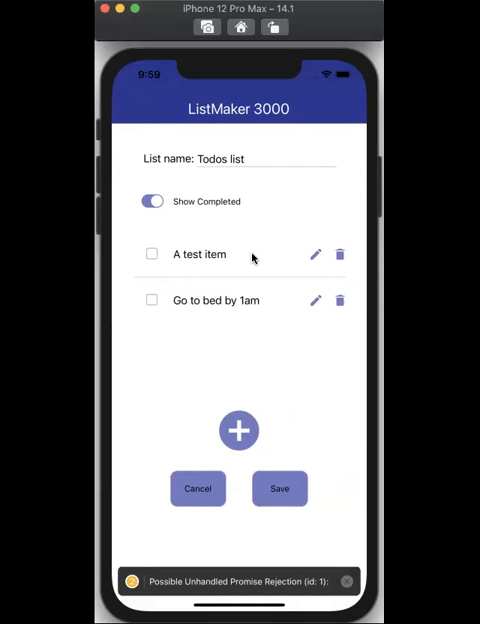
mouse_move(253, 257)
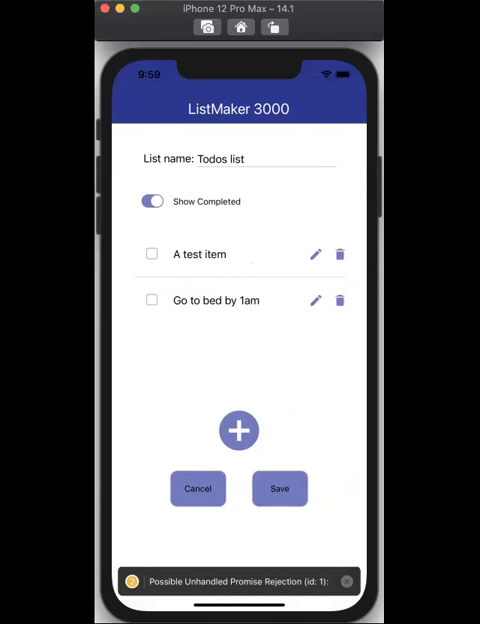